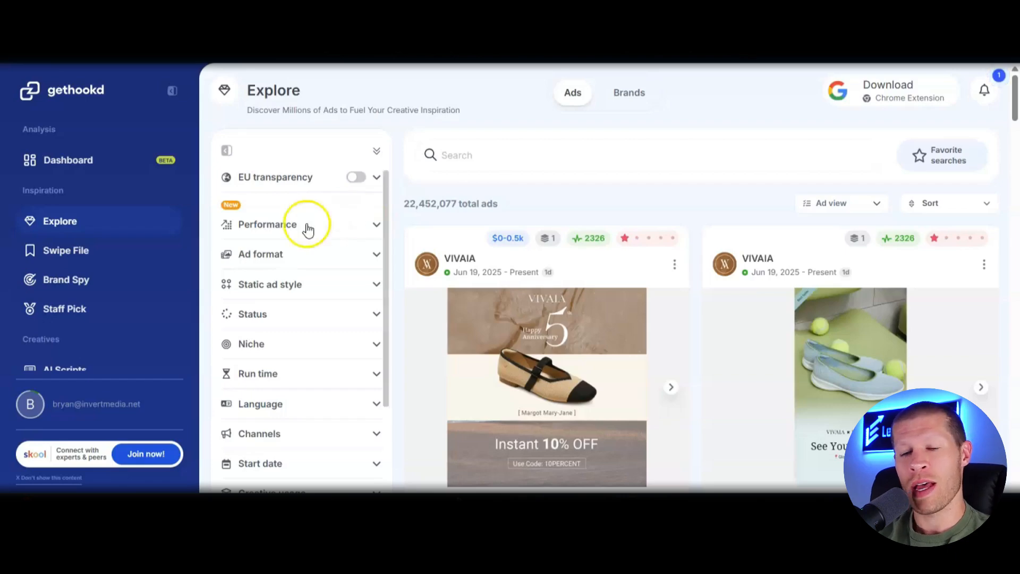
{"action": "mouse_move", "coordinate": [313, 284]}
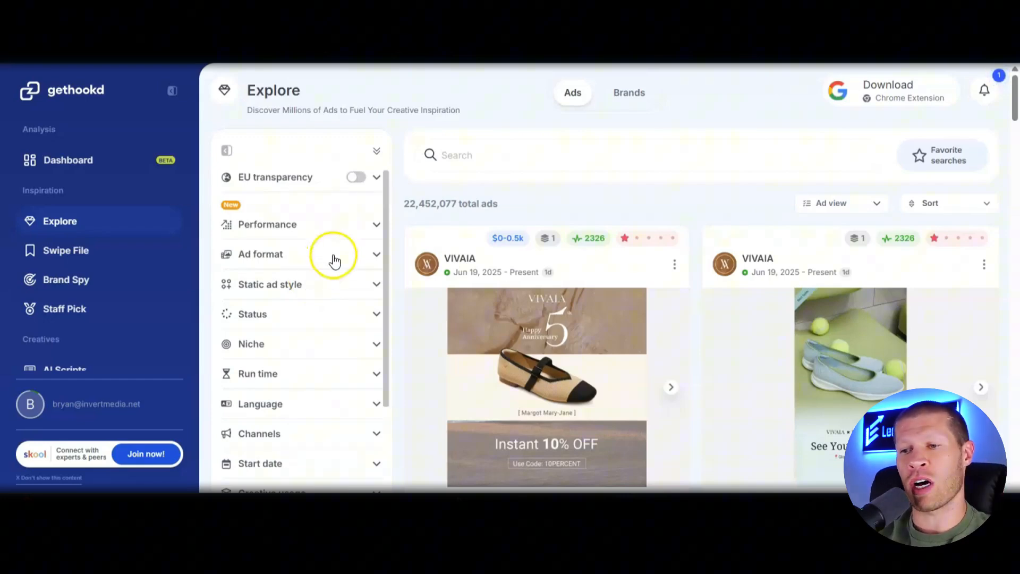
Focus the Explore search bar to reveal the three recent protein searches
{"action": "left_click", "coordinate": [481, 158]}
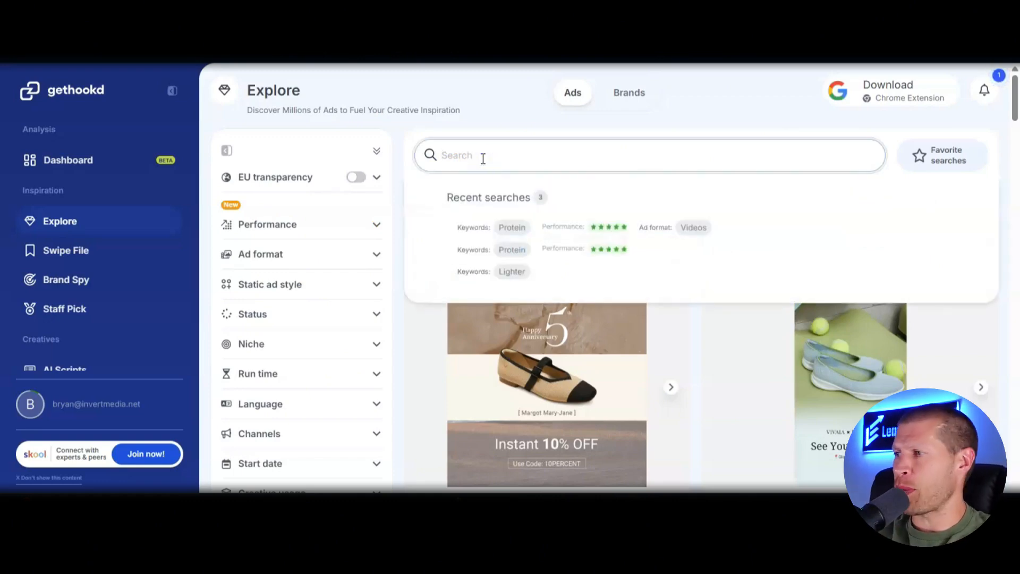
Search 'protein' and scroll through results like True Protein and Javvy Protein Coffee
{"action": "type", "text": "protein"}
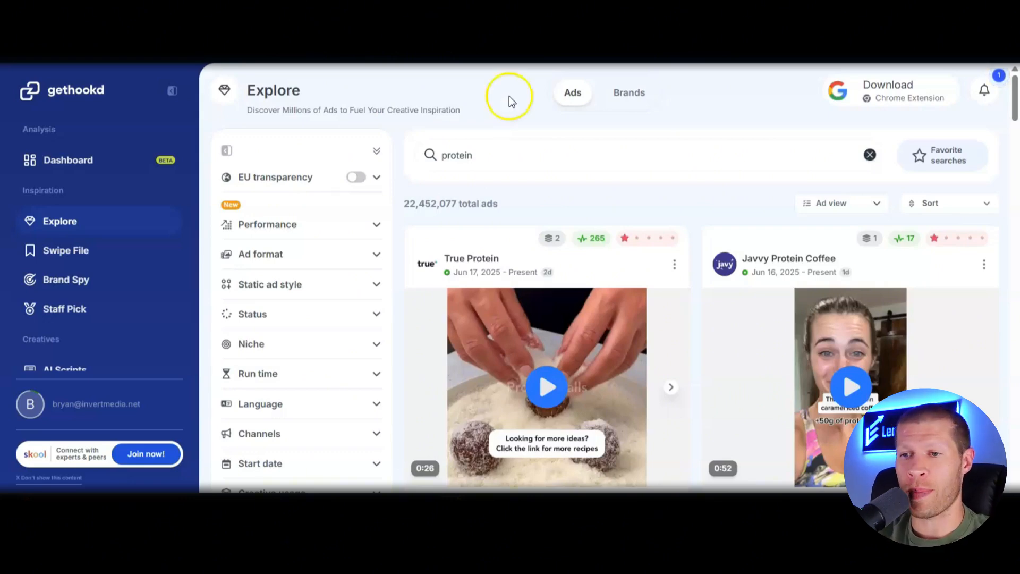
{"action": "scroll", "scroll_direction": "down", "scroll_amount": 3}
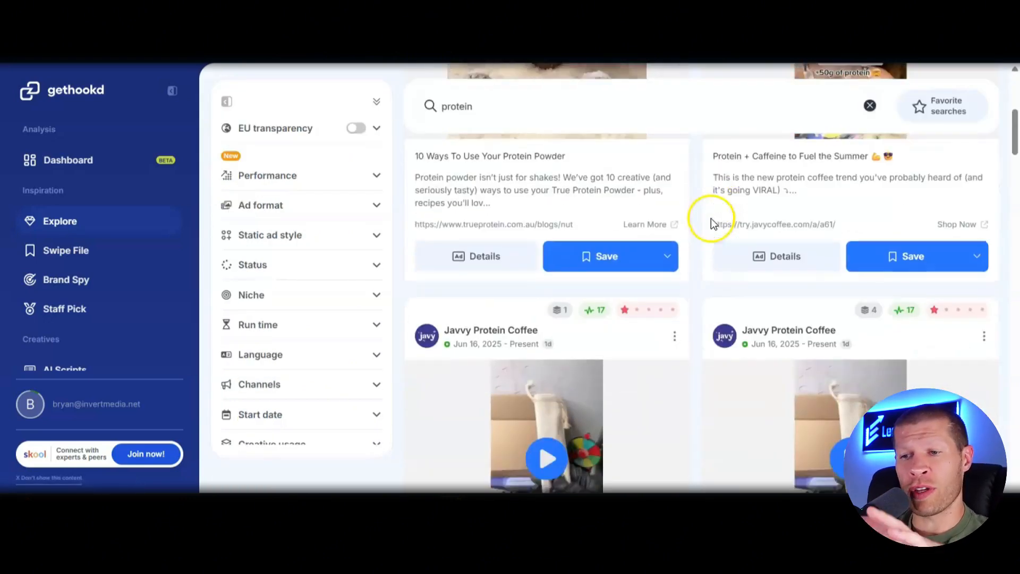
{"action": "scroll", "scroll_direction": "down", "scroll_amount": 3}
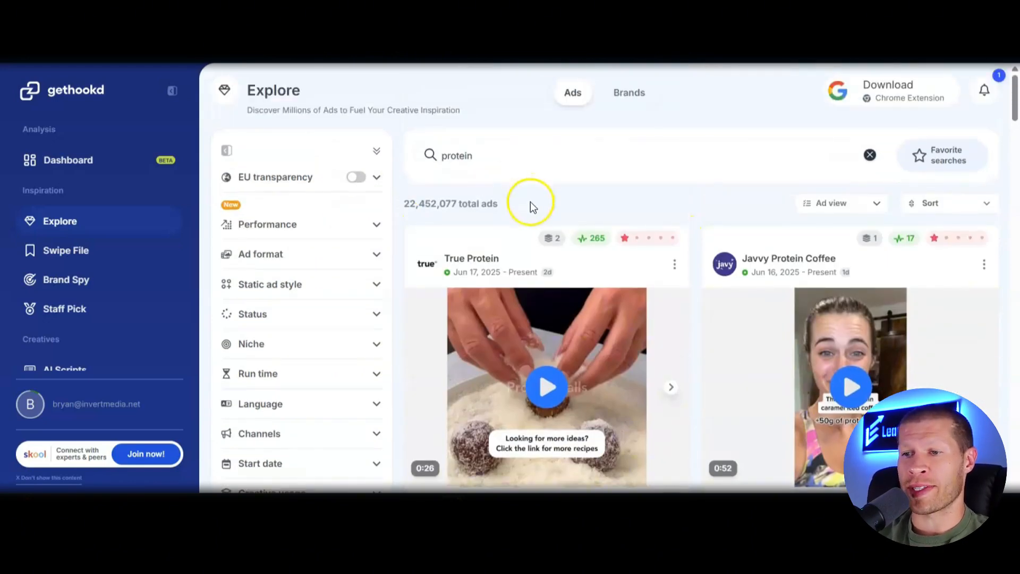
{"action": "mouse_move", "coordinate": [641, 242]}
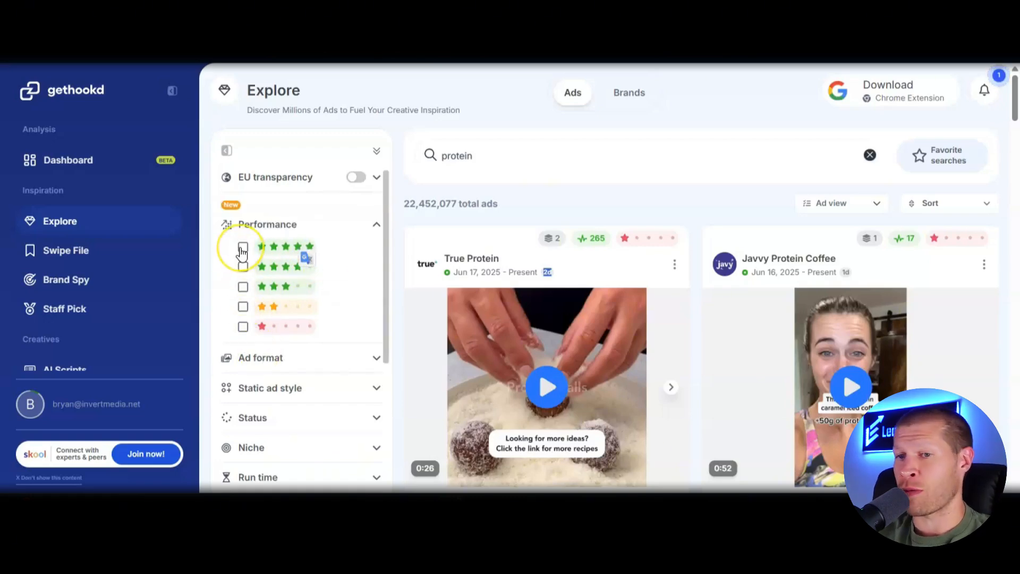
Filter to five-star performance, browse the Protein Works results, and expand Ad format
{"action": "left_click", "coordinate": [243, 247]}
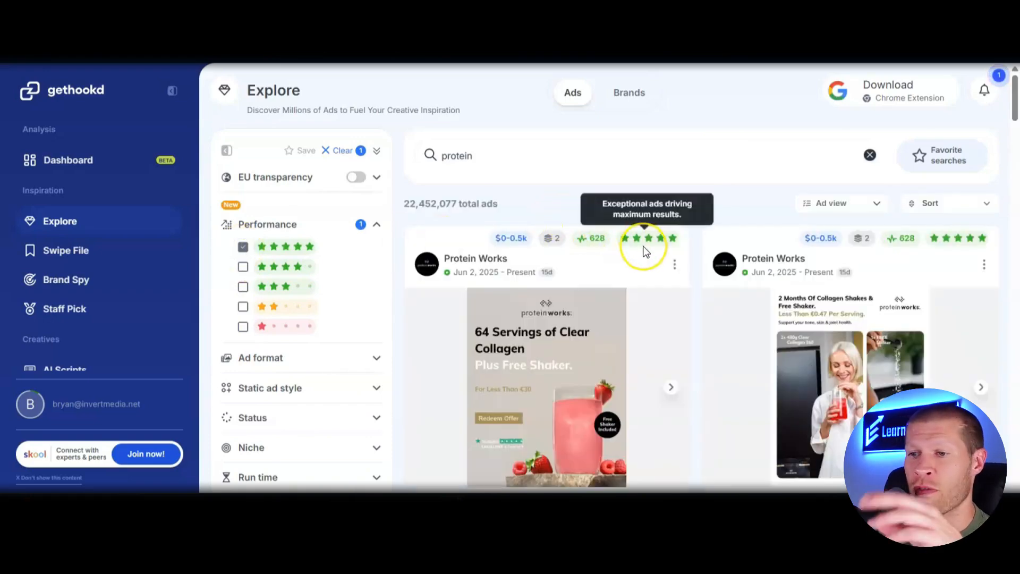
{"action": "scroll", "scroll_direction": "down", "scroll_amount": 3}
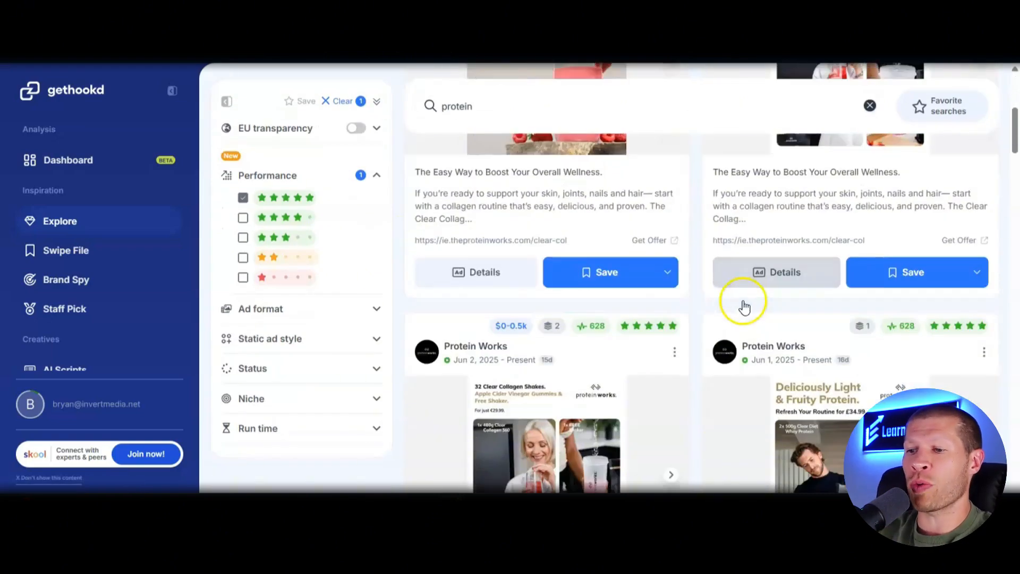
{"action": "scroll", "scroll_direction": "down", "scroll_amount": 3}
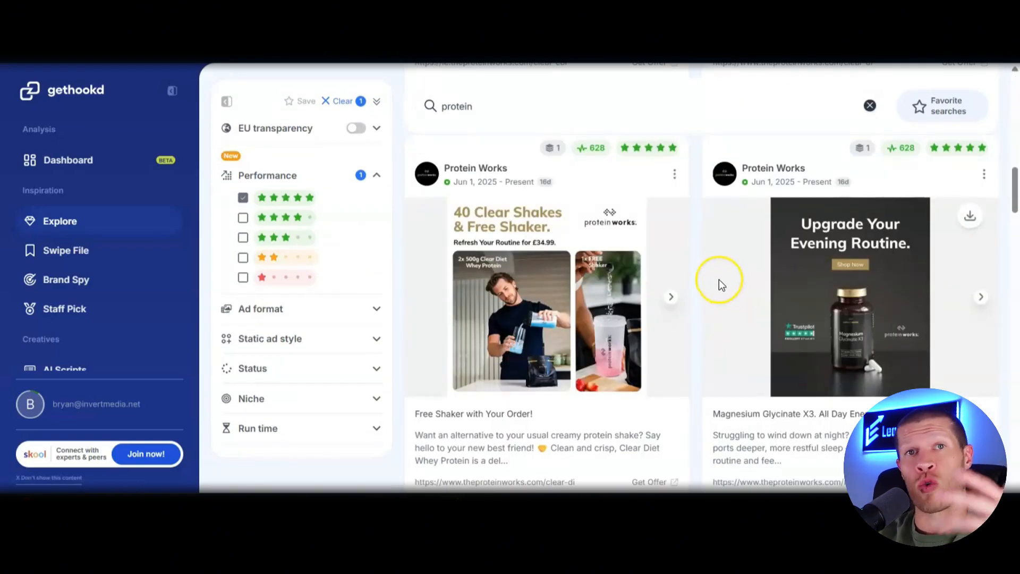
{"action": "mouse_move", "coordinate": [641, 182]}
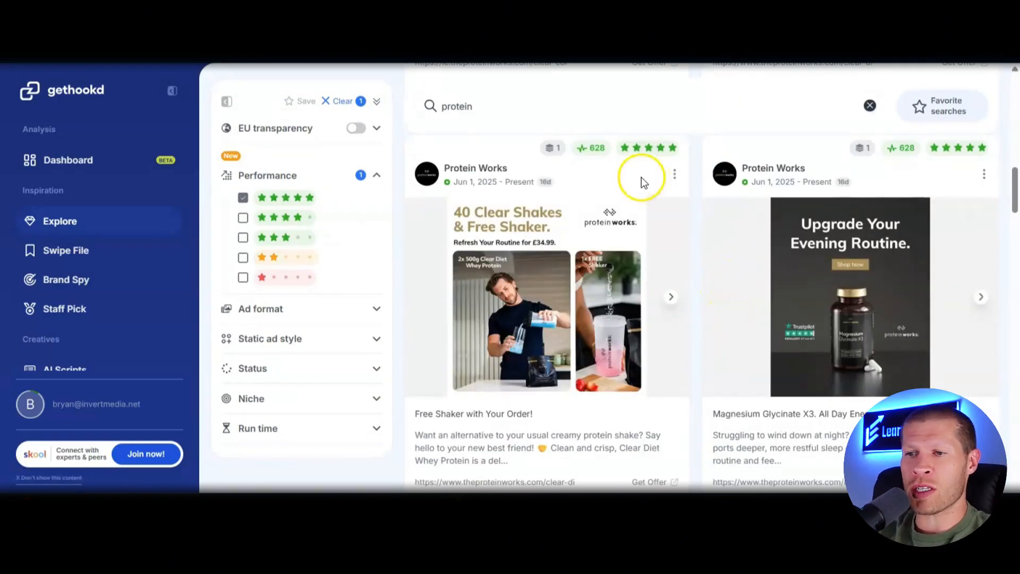
{"action": "mouse_move", "coordinate": [648, 148]}
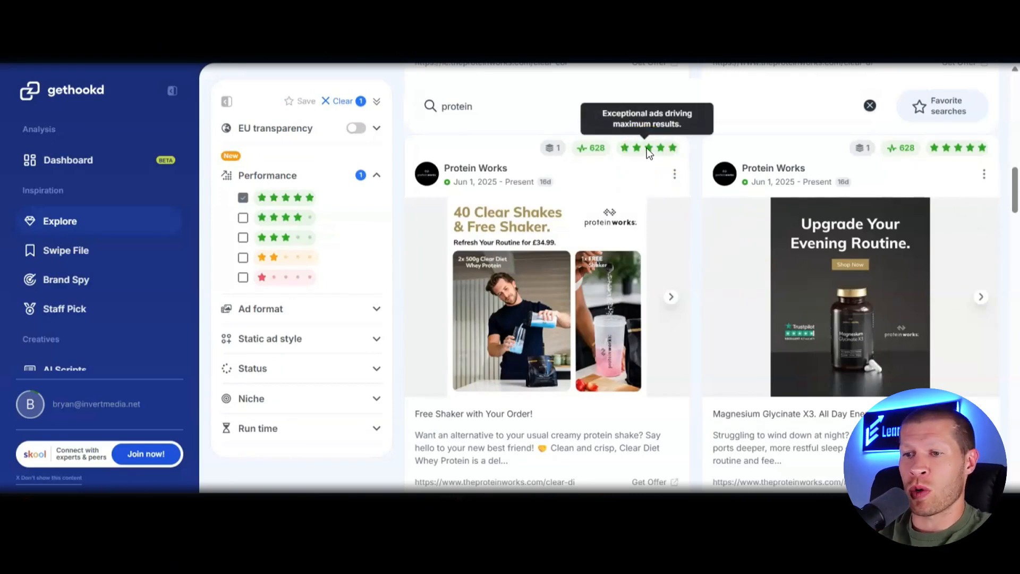
{"action": "mouse_move", "coordinate": [584, 154]}
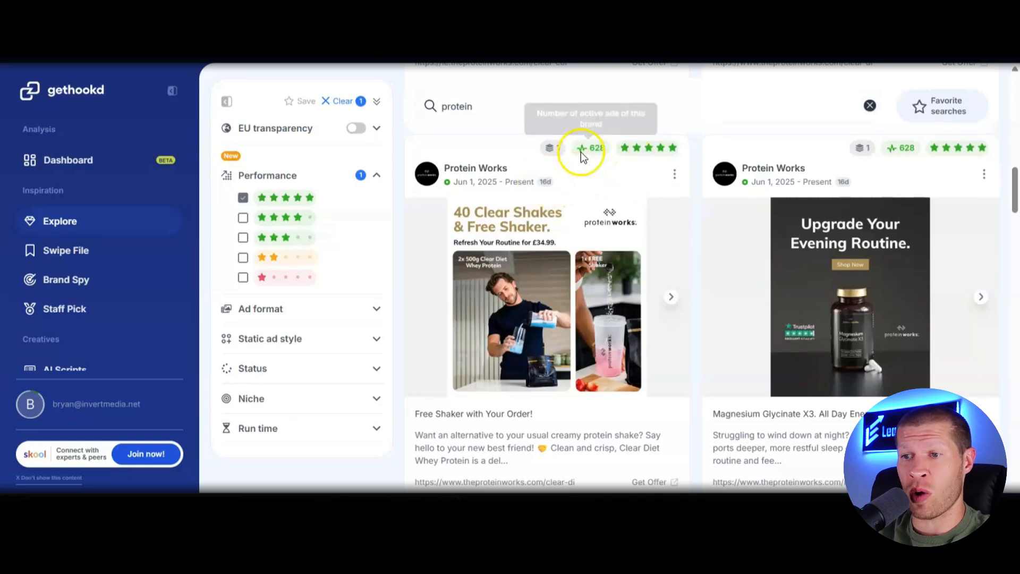
{"action": "mouse_move", "coordinate": [590, 151]}
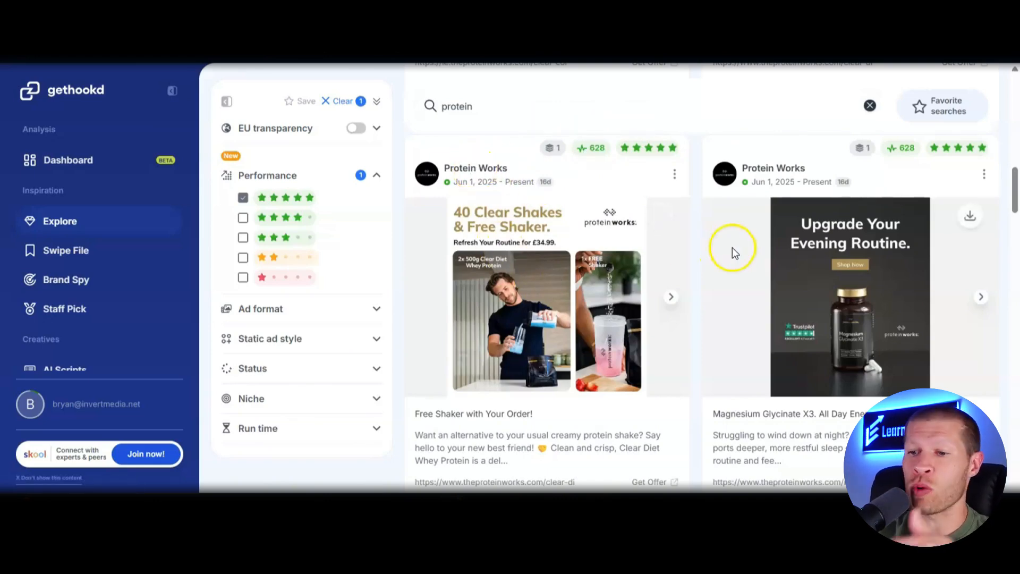
{"action": "scroll", "scroll_direction": "down", "scroll_amount": 3}
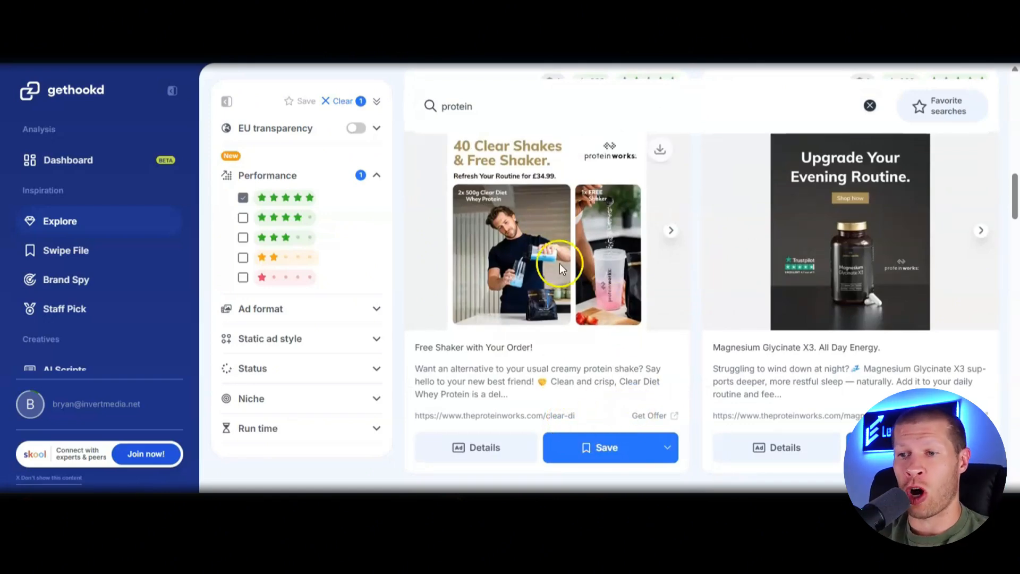
{"action": "mouse_move", "coordinate": [548, 260]}
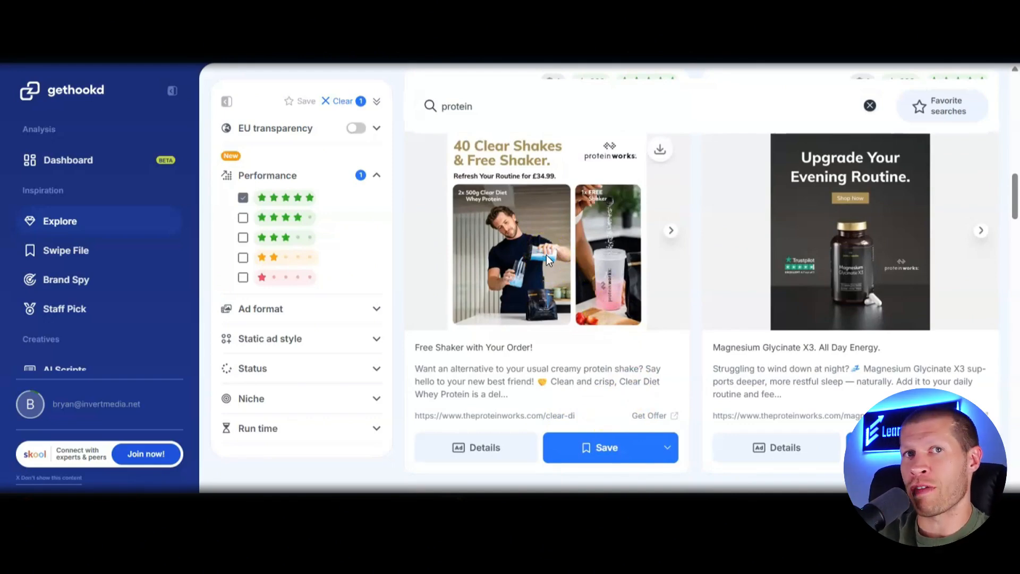
{"action": "scroll", "scroll_direction": "down", "scroll_amount": 3}
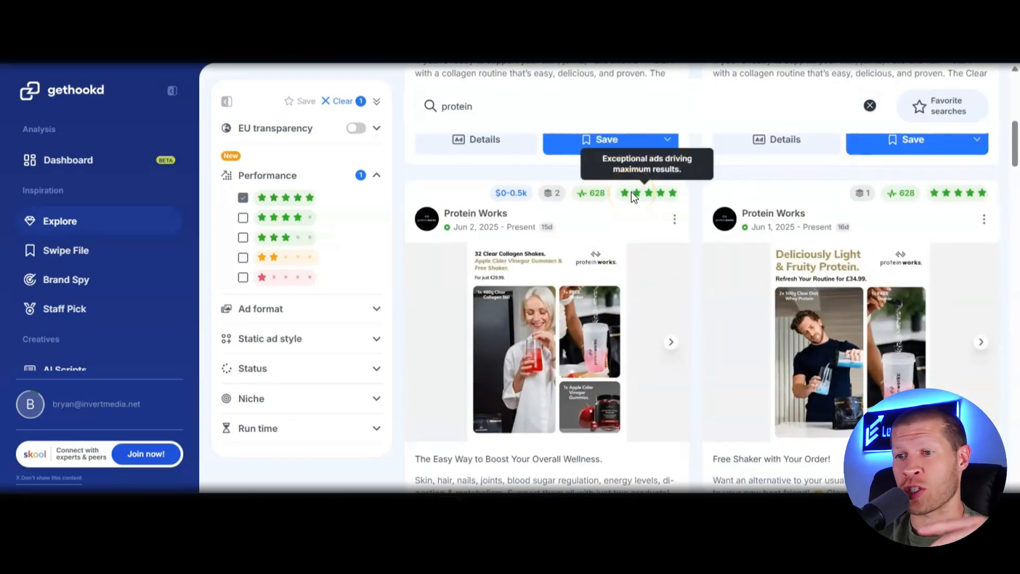
{"action": "mouse_move", "coordinate": [570, 215]}
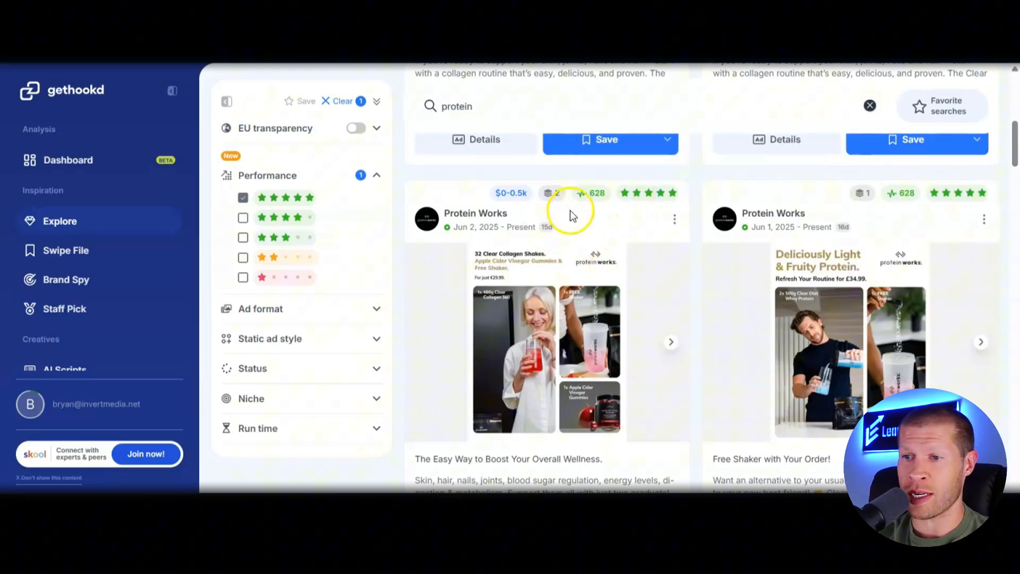
{"action": "scroll", "scroll_direction": "up", "scroll_amount": 3}
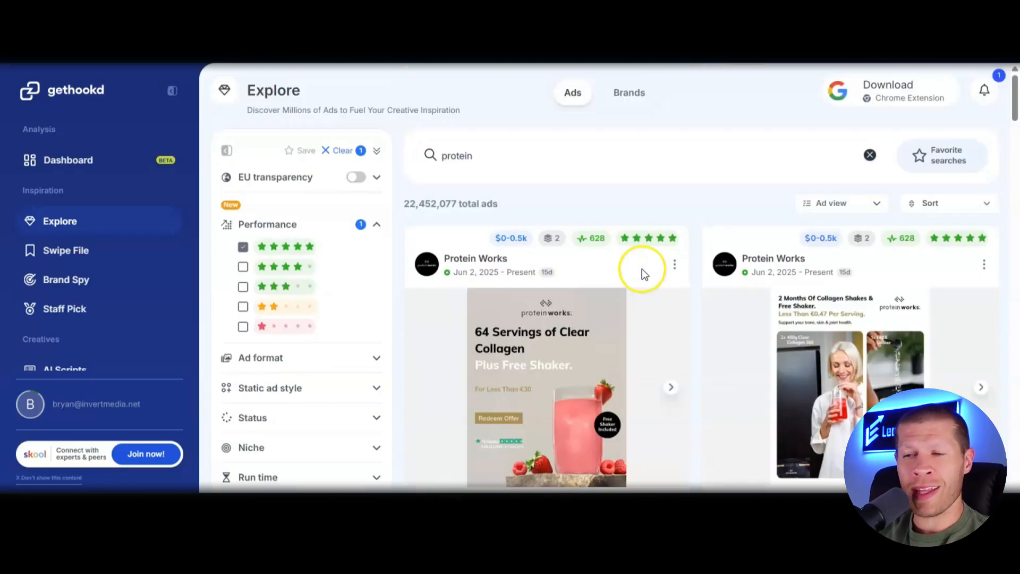
{"action": "scroll", "scroll_direction": "down", "scroll_amount": 3}
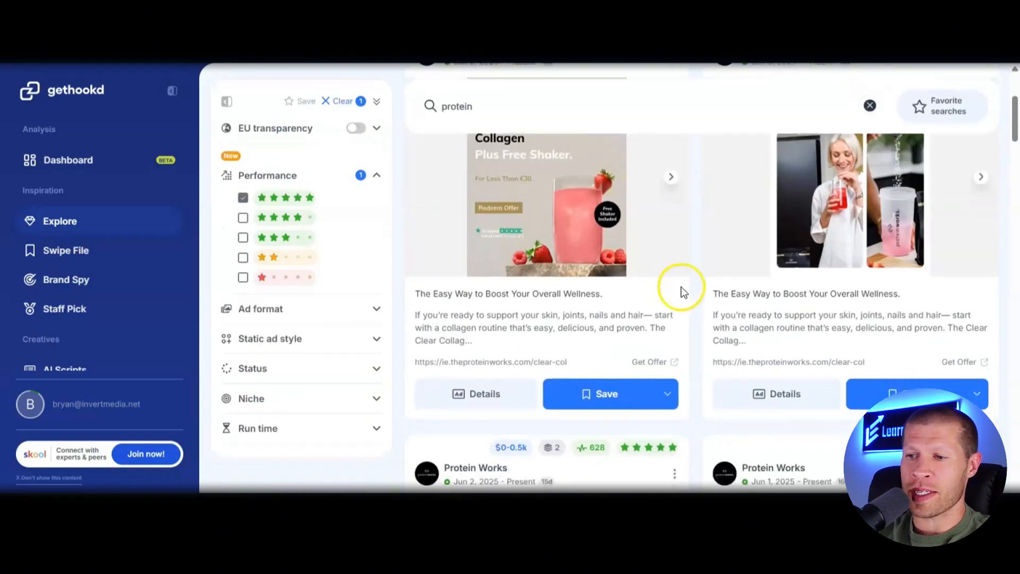
{"action": "scroll", "scroll_direction": "down", "scroll_amount": 3}
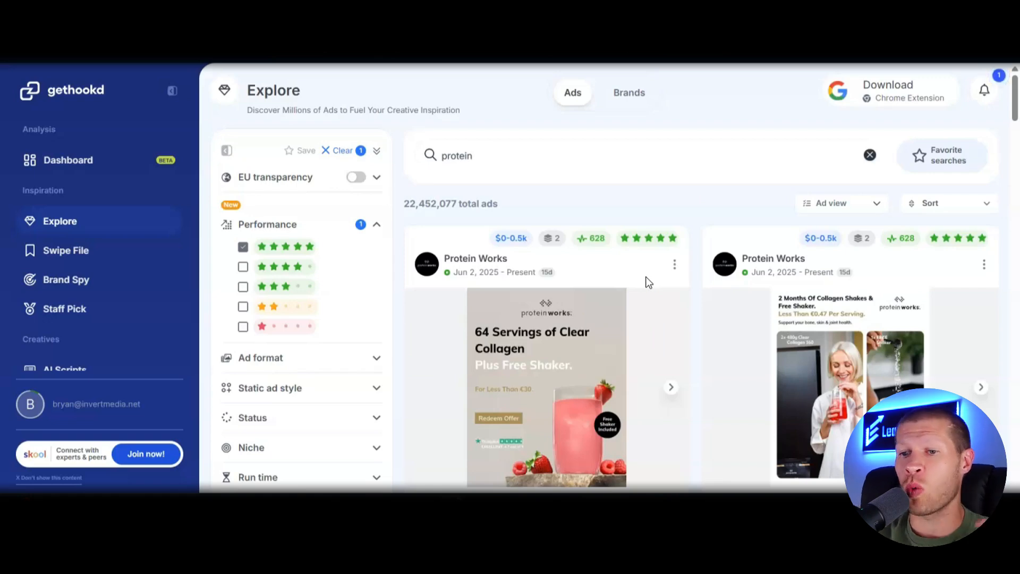
{"action": "left_click", "coordinate": [352, 360]}
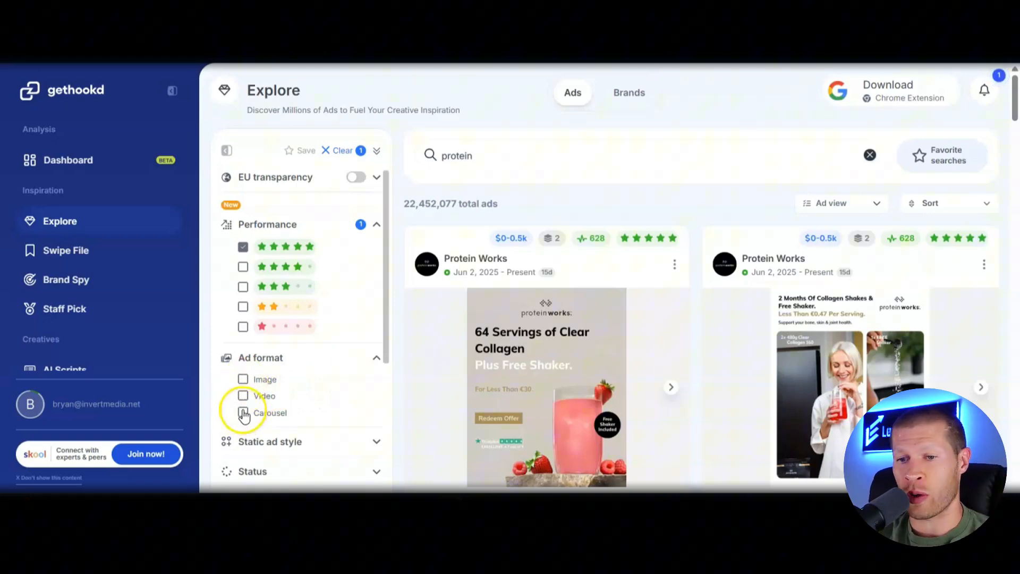
Tick Video under Ad format and scroll through the Protein Works video ads
{"action": "left_click", "coordinate": [243, 396]}
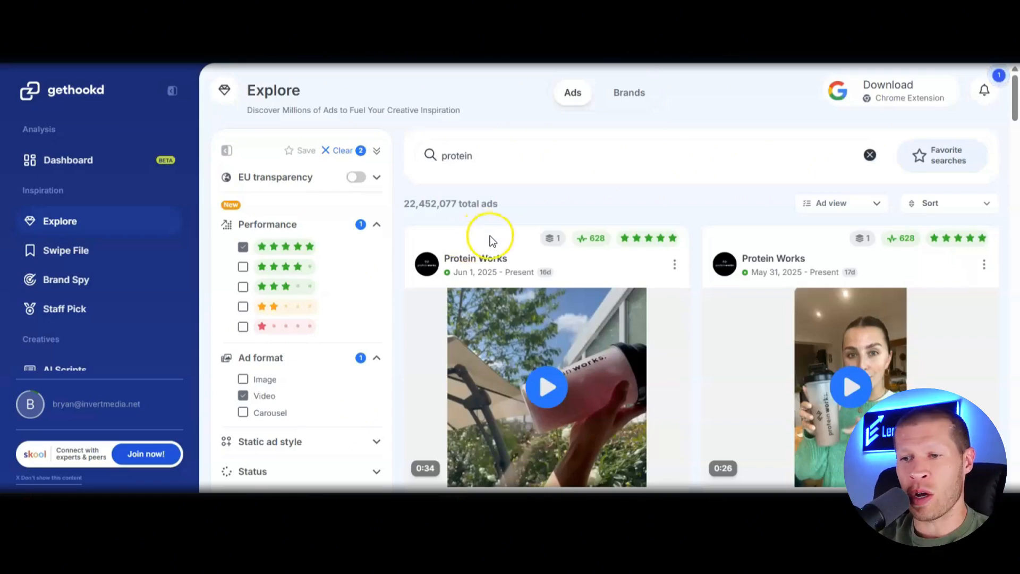
{"action": "scroll", "scroll_direction": "down", "scroll_amount": 3}
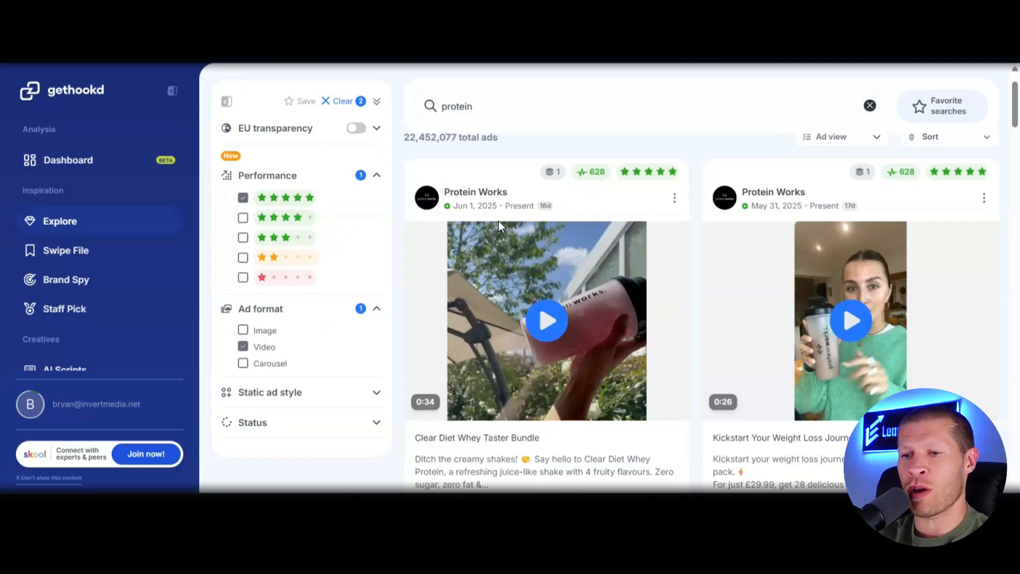
{"action": "mouse_move", "coordinate": [546, 133]}
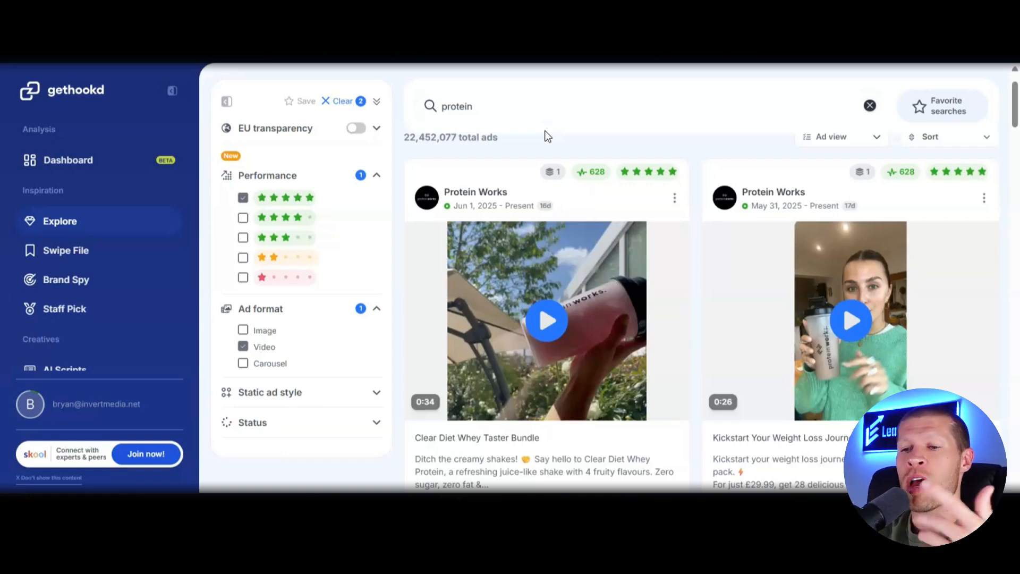
{"action": "scroll", "scroll_direction": "down", "scroll_amount": 3}
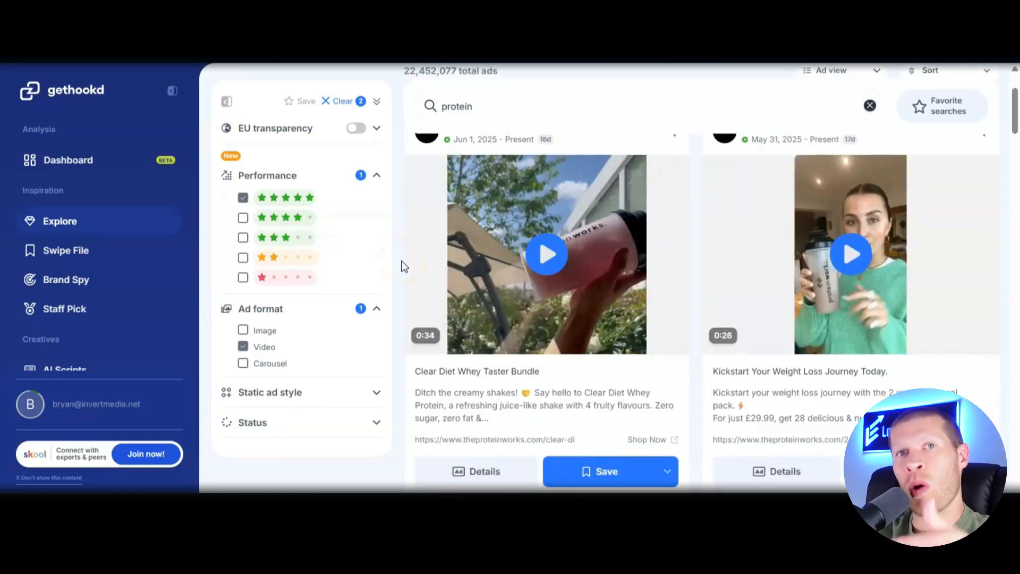
{"action": "mouse_move", "coordinate": [407, 281]}
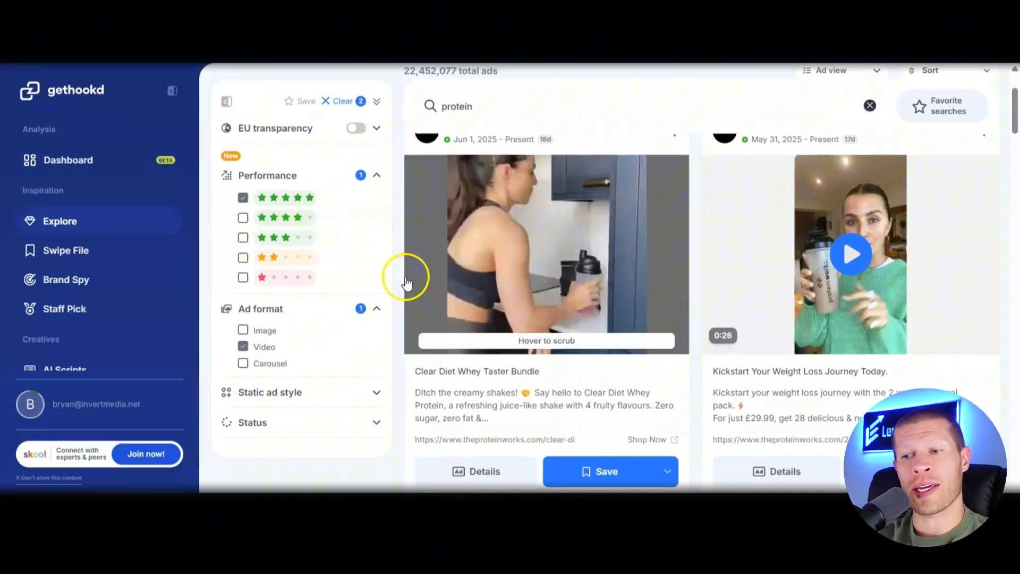
{"action": "scroll", "scroll_direction": "down", "scroll_amount": 3}
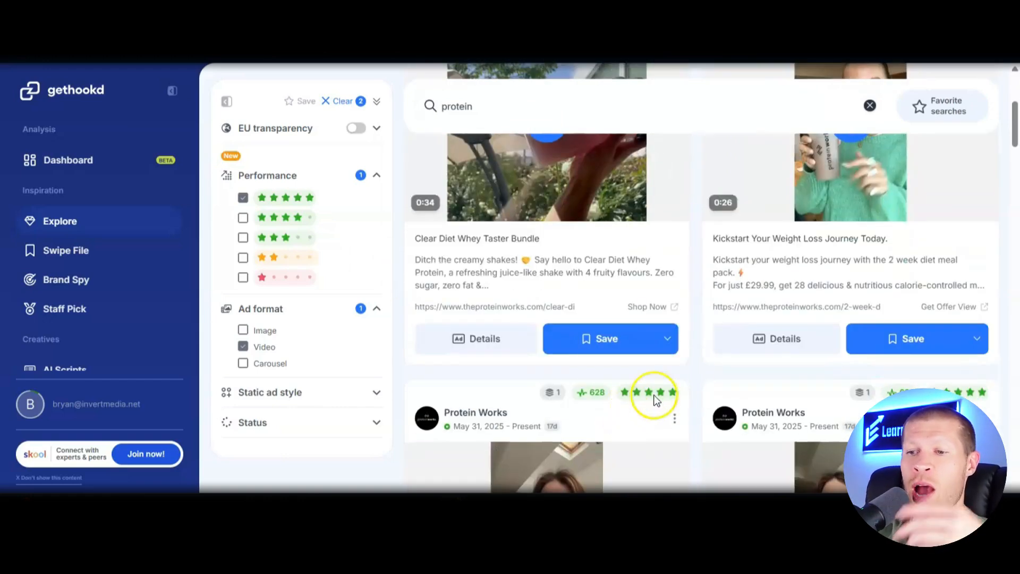
Save the Clear Diet Whey Taster Bundle ad to the Default Folder
{"action": "left_click", "coordinate": [668, 338]}
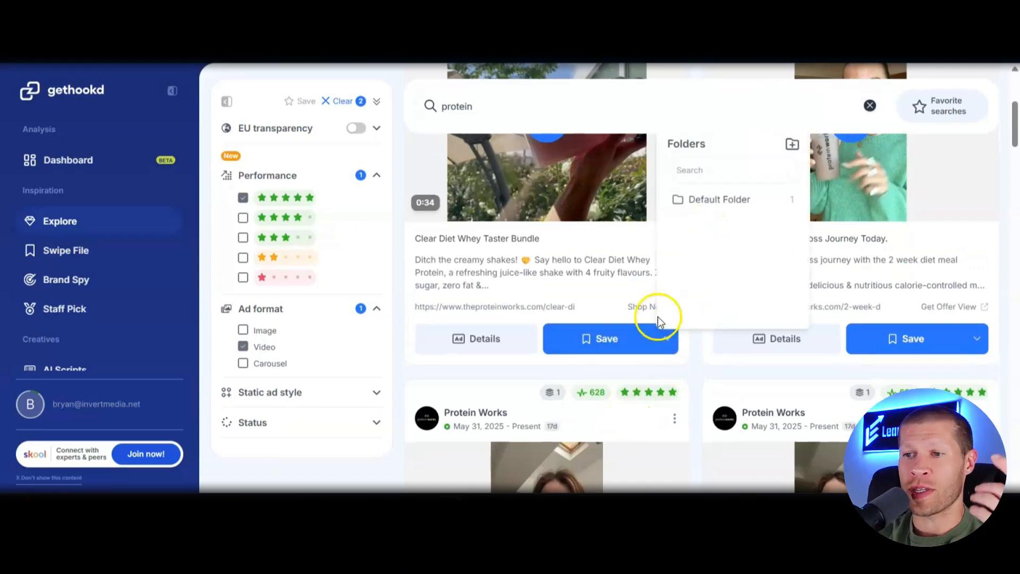
{"action": "left_click", "coordinate": [606, 338]}
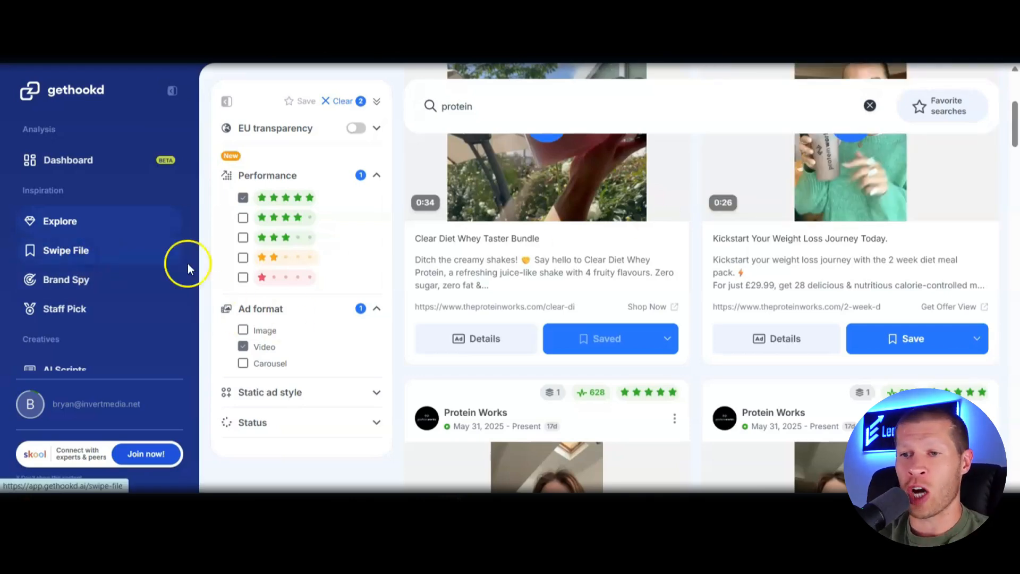
{"action": "left_click", "coordinate": [66, 251]}
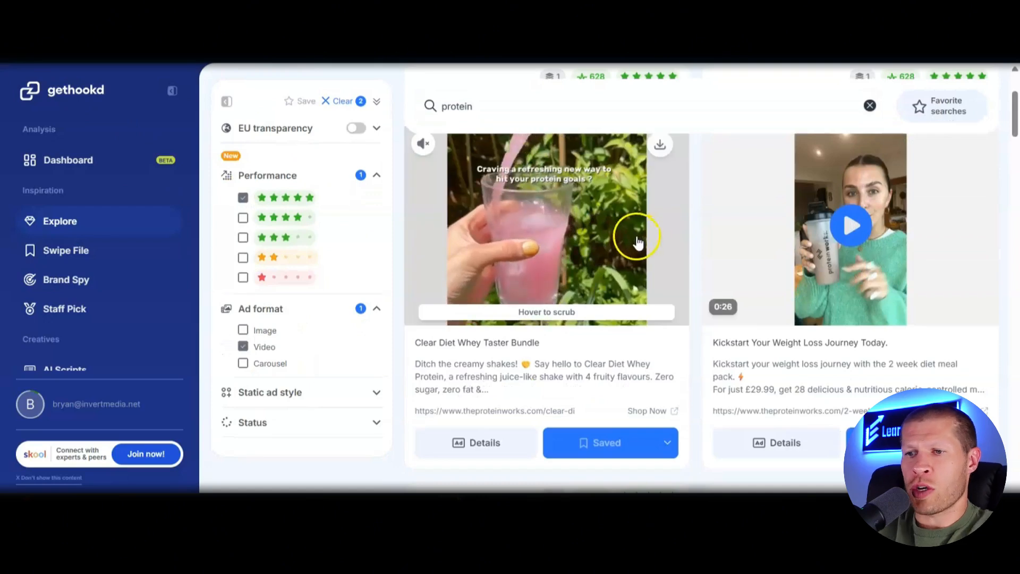
{"action": "left_click", "coordinate": [636, 242]}
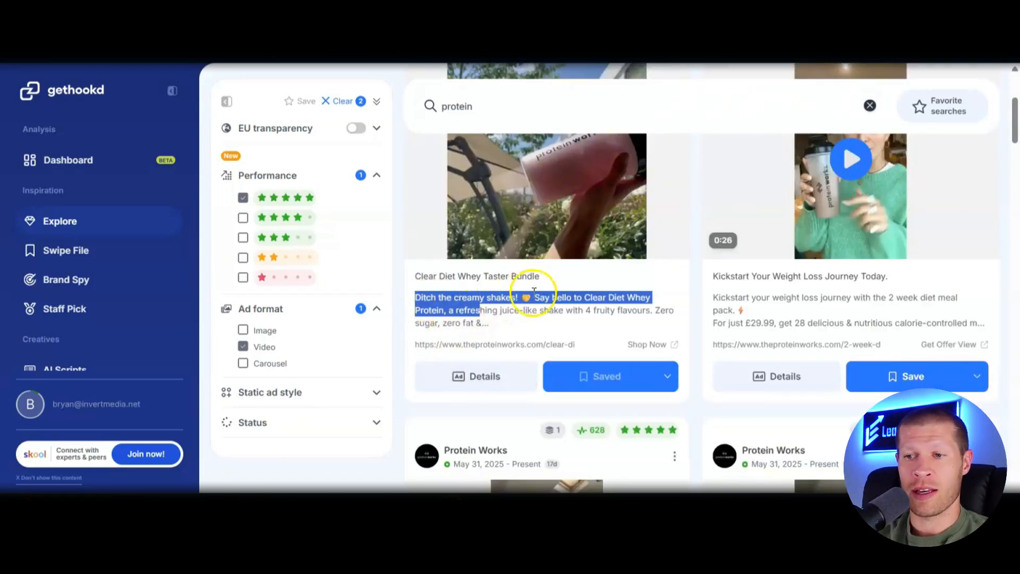
{"action": "mouse_move", "coordinate": [833, 228]}
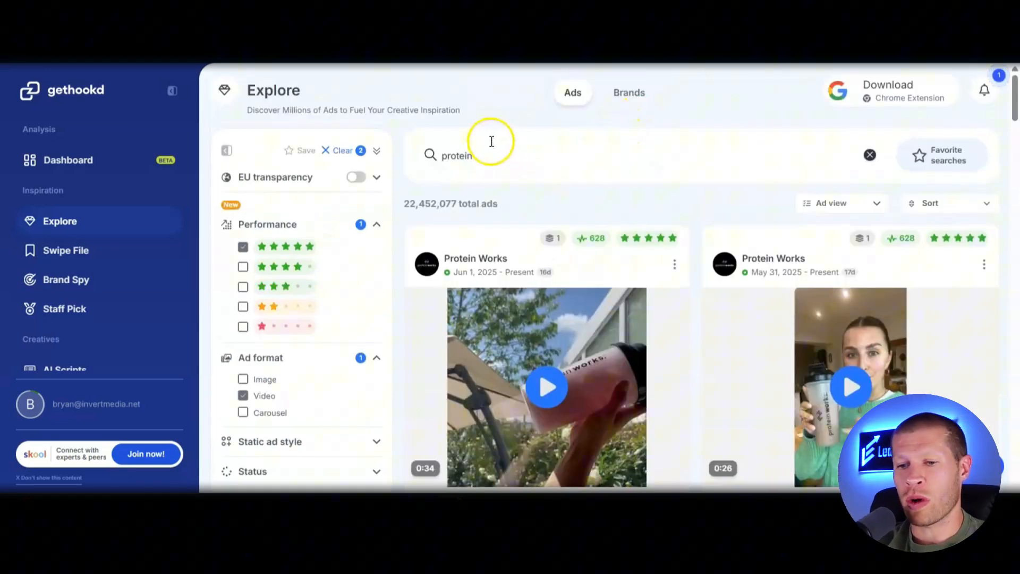
Set Run time minimum days to 60, after first entering 30
{"action": "scroll", "scroll_direction": "down", "scroll_amount": 3}
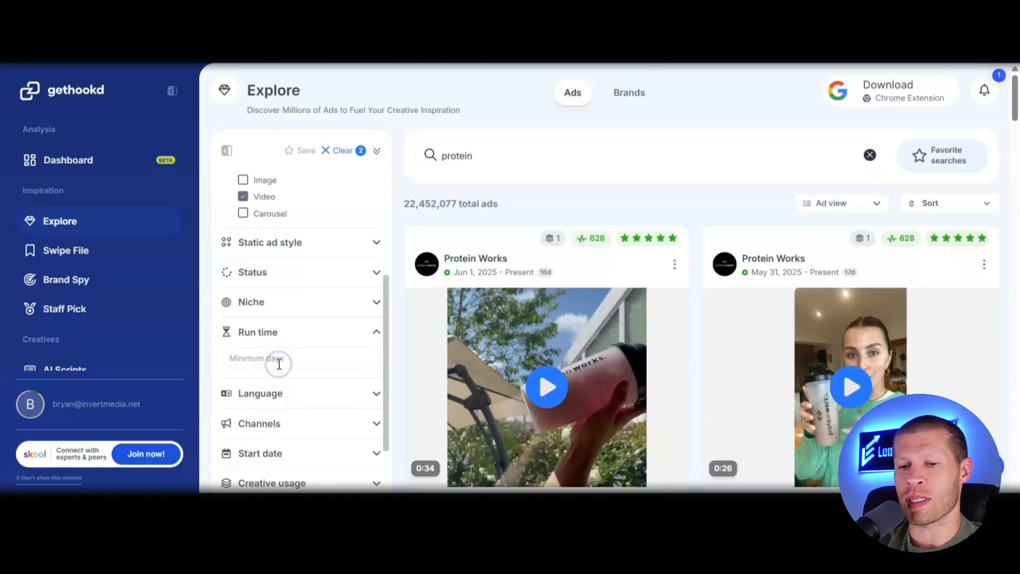
{"action": "type", "text": "30"}
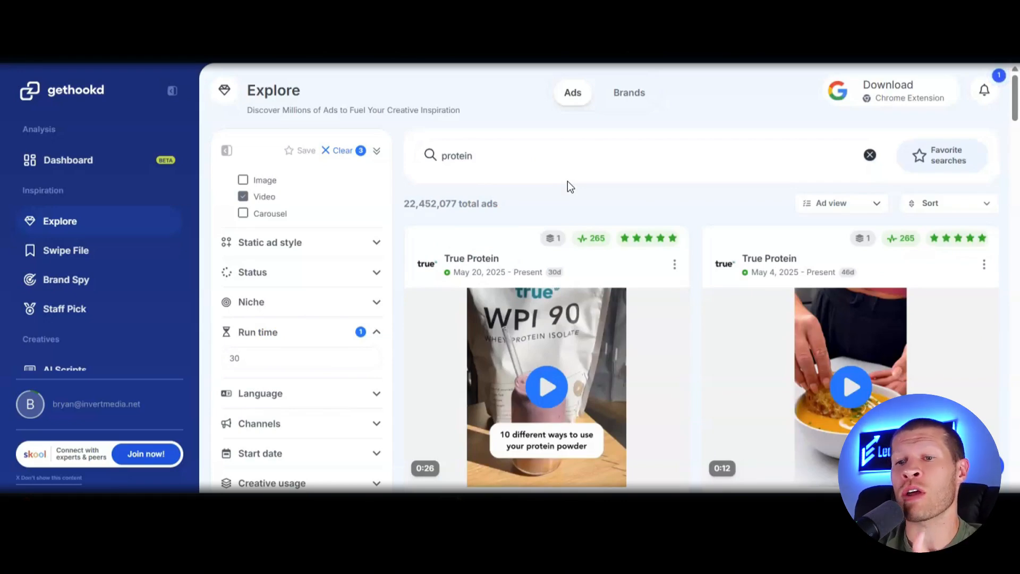
{"action": "type", "text": "60"}
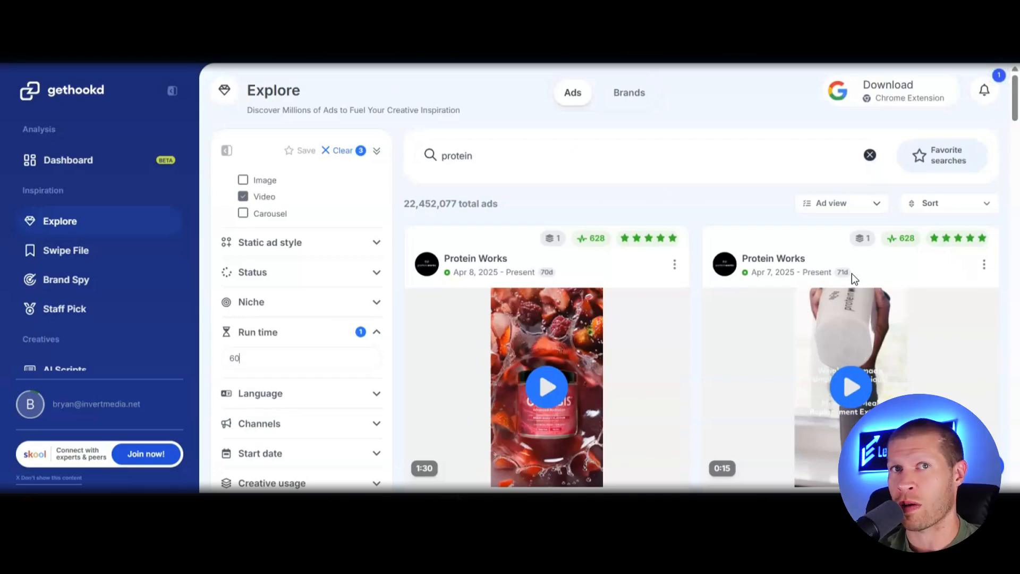
{"action": "mouse_move", "coordinate": [421, 329]}
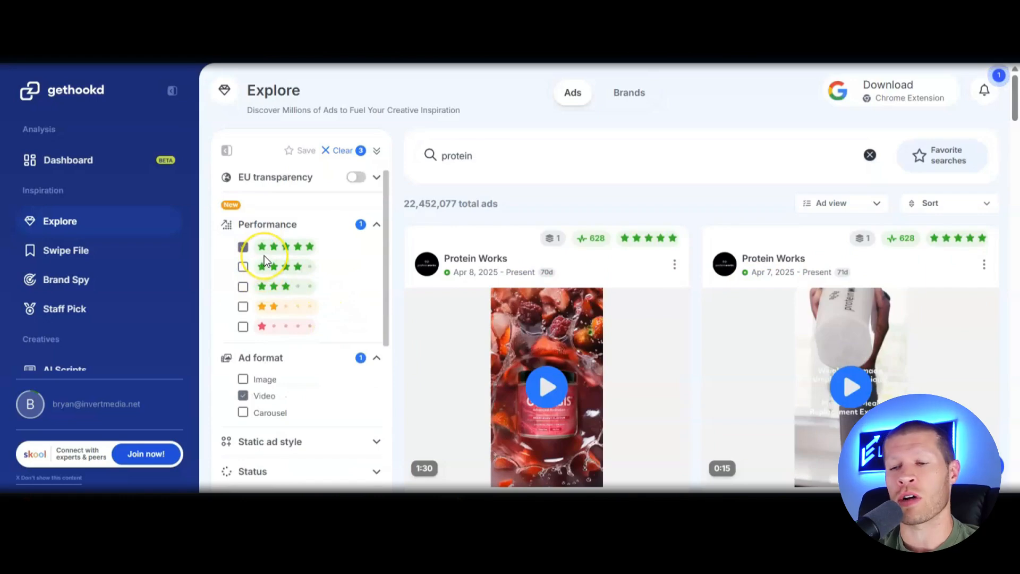
{"action": "left_click", "coordinate": [243, 246]}
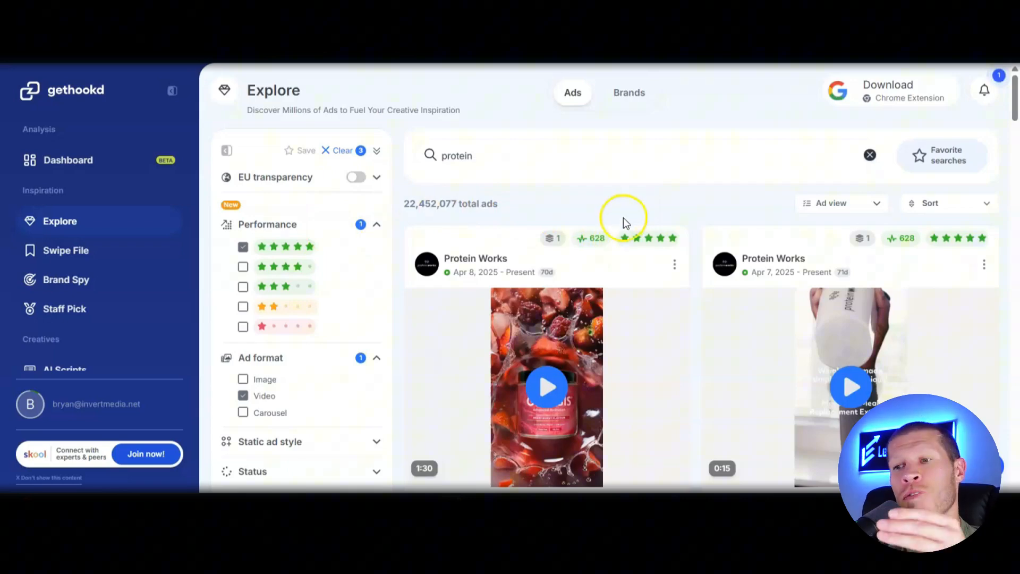
{"action": "mouse_move", "coordinate": [668, 231]}
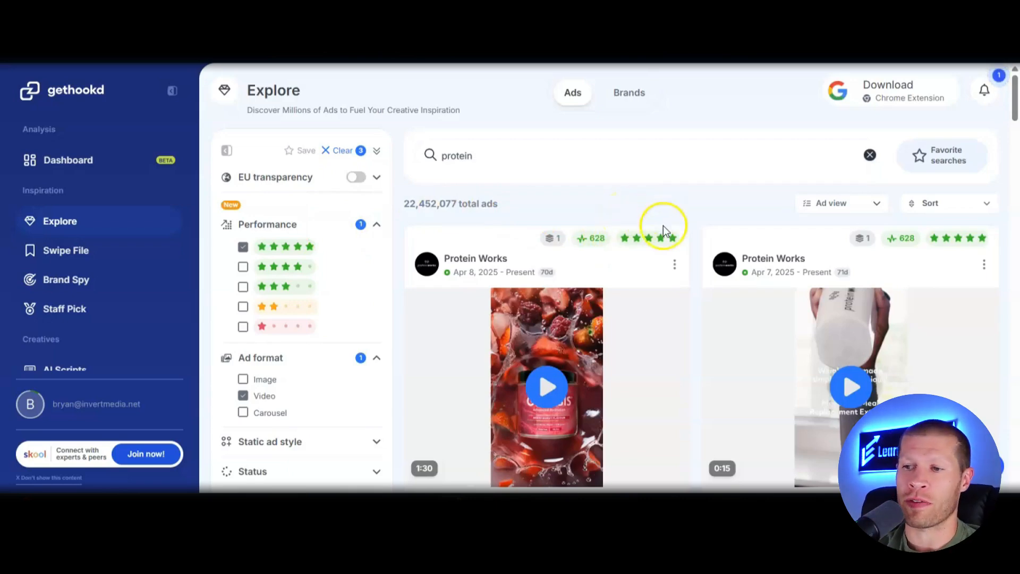
{"action": "scroll", "scroll_direction": "down", "scroll_amount": 3}
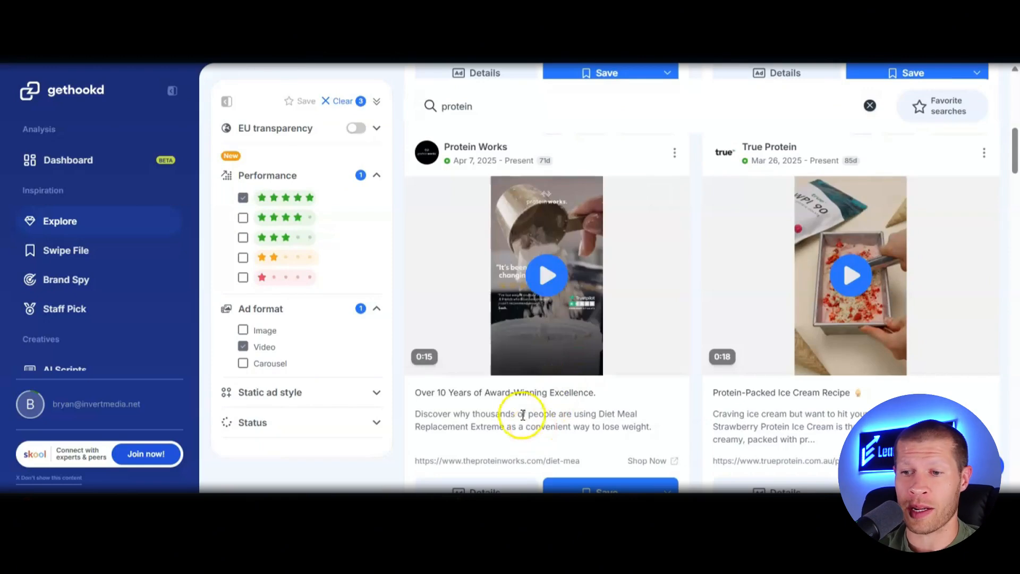
{"action": "scroll", "scroll_direction": "down", "scroll_amount": 3}
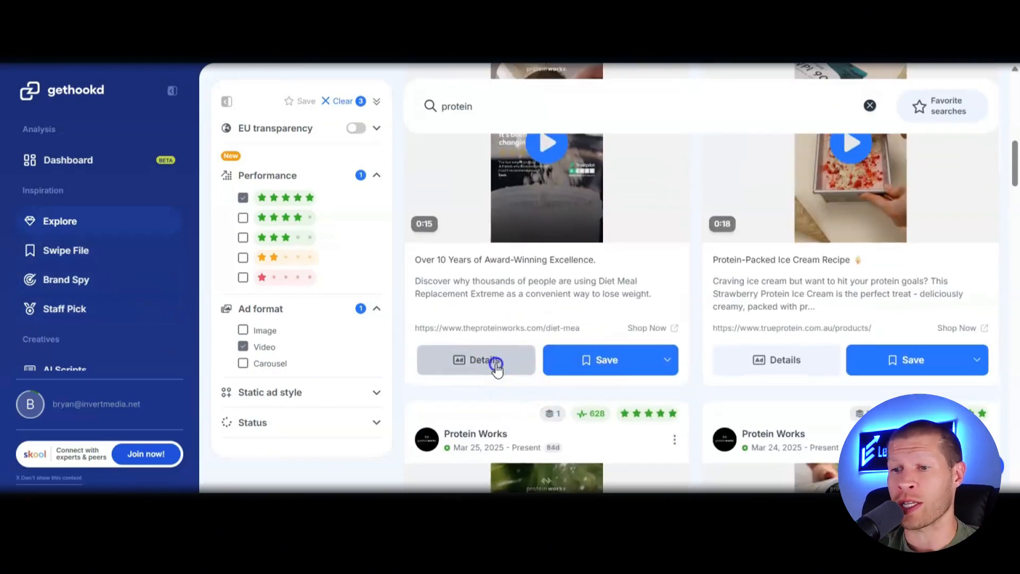
{"action": "left_click", "coordinate": [484, 360]}
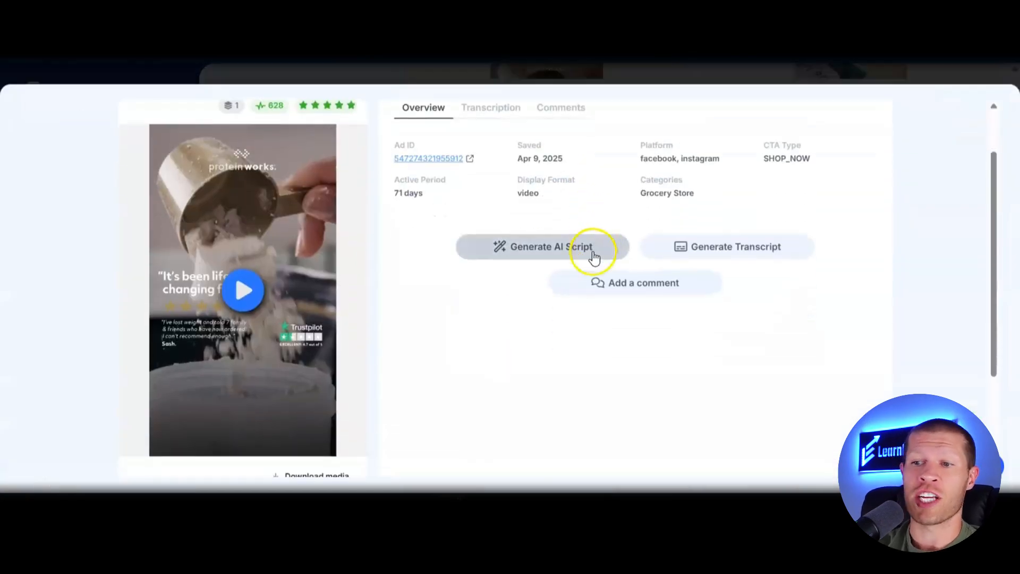
{"action": "mouse_move", "coordinate": [620, 245]}
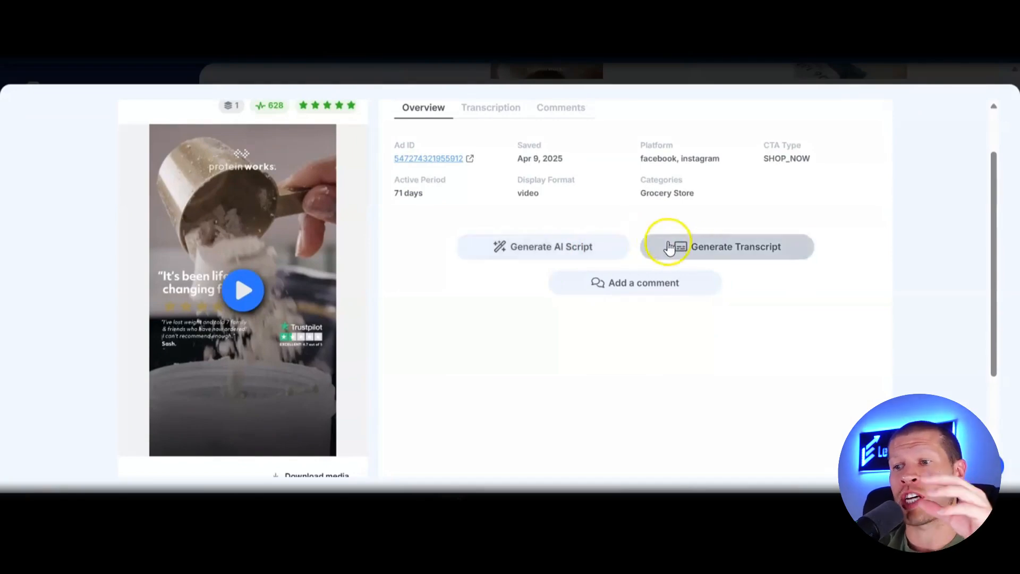
{"action": "mouse_move", "coordinate": [285, 271]}
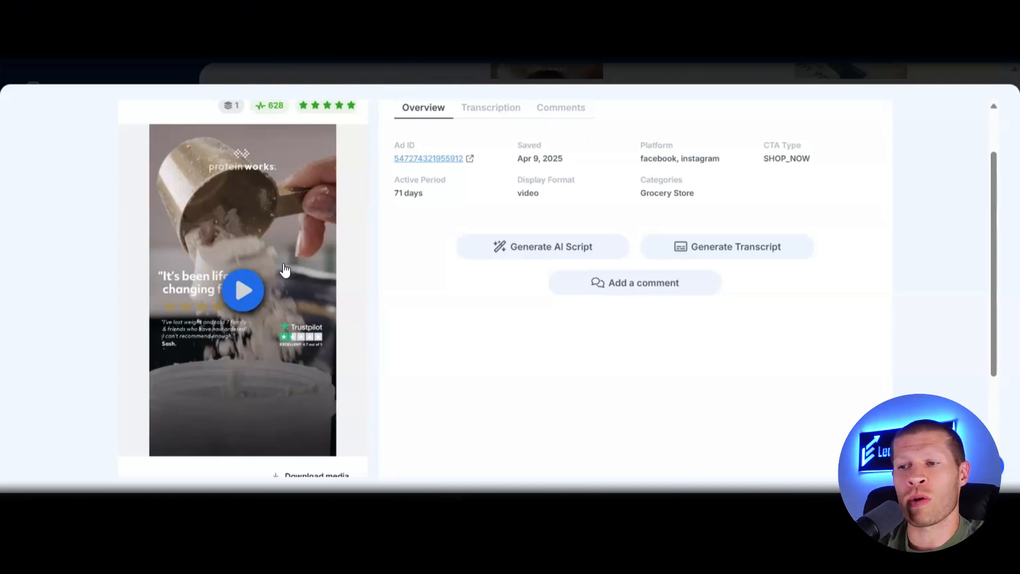
{"action": "mouse_move", "coordinate": [735, 281]}
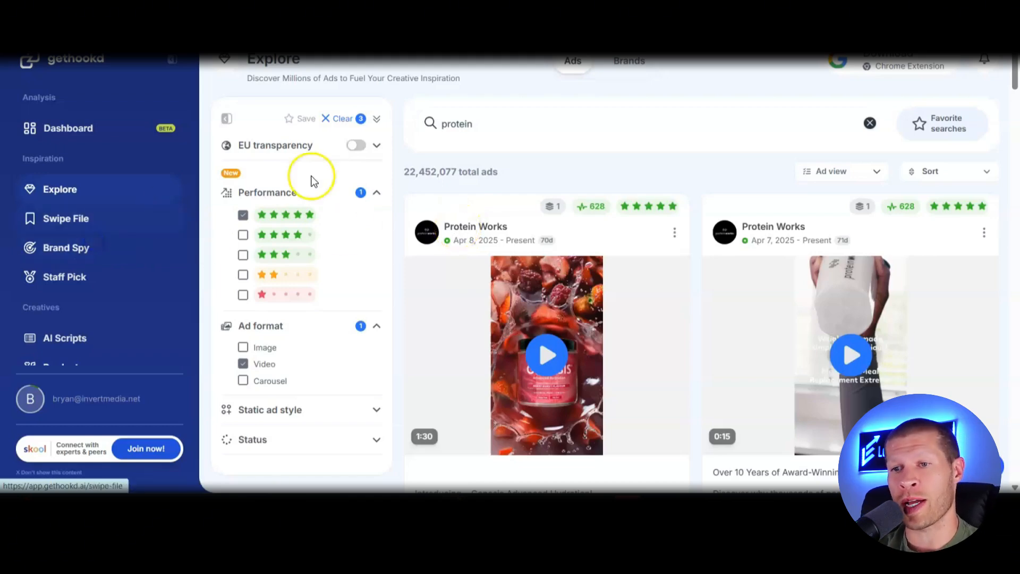
In Brand Spy, search 'pr', open Protein Works, and scroll its overview
{"action": "left_click", "coordinate": [66, 247]}
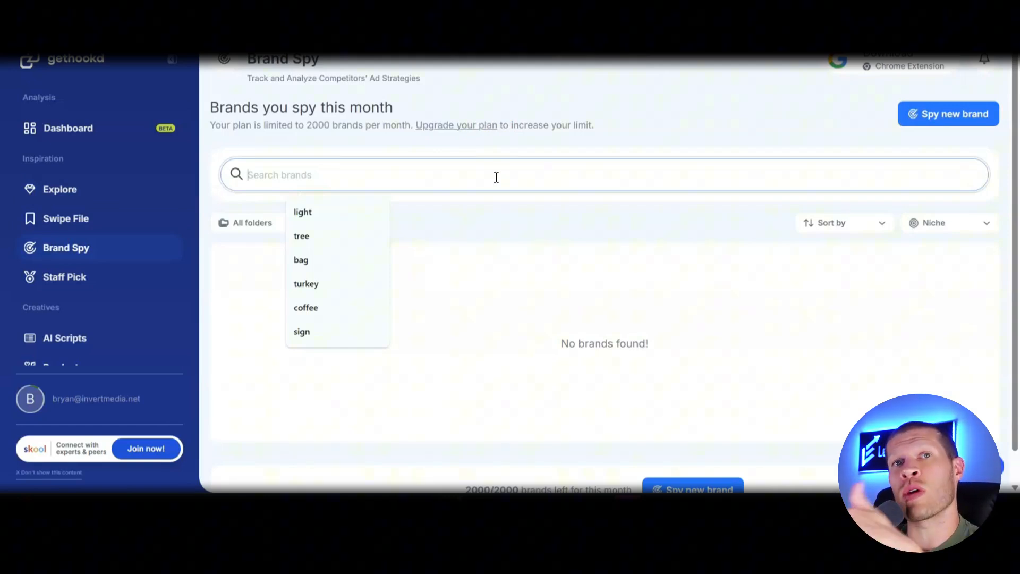
{"action": "type", "text": "pro"}
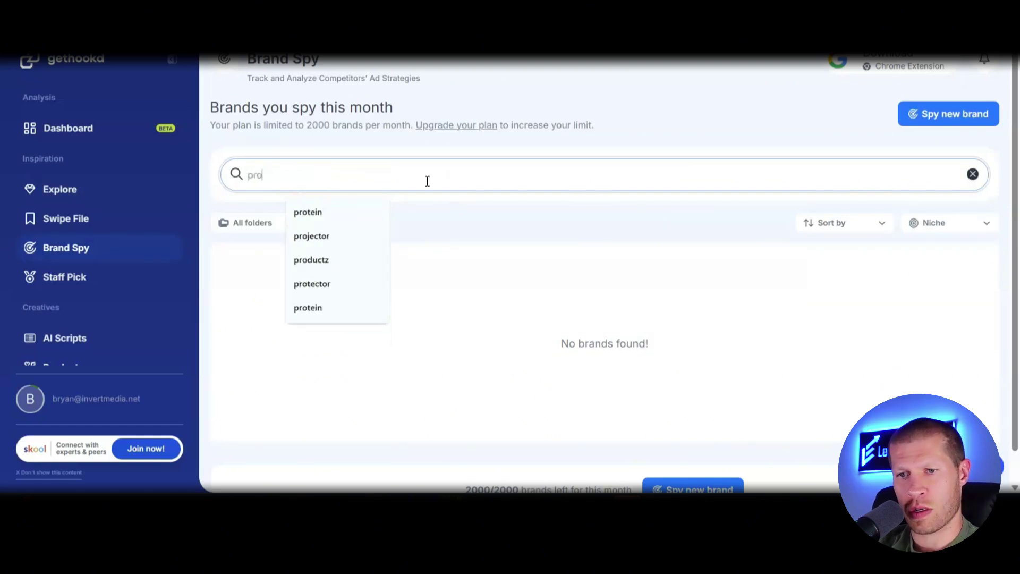
{"action": "left_click", "coordinate": [308, 212]}
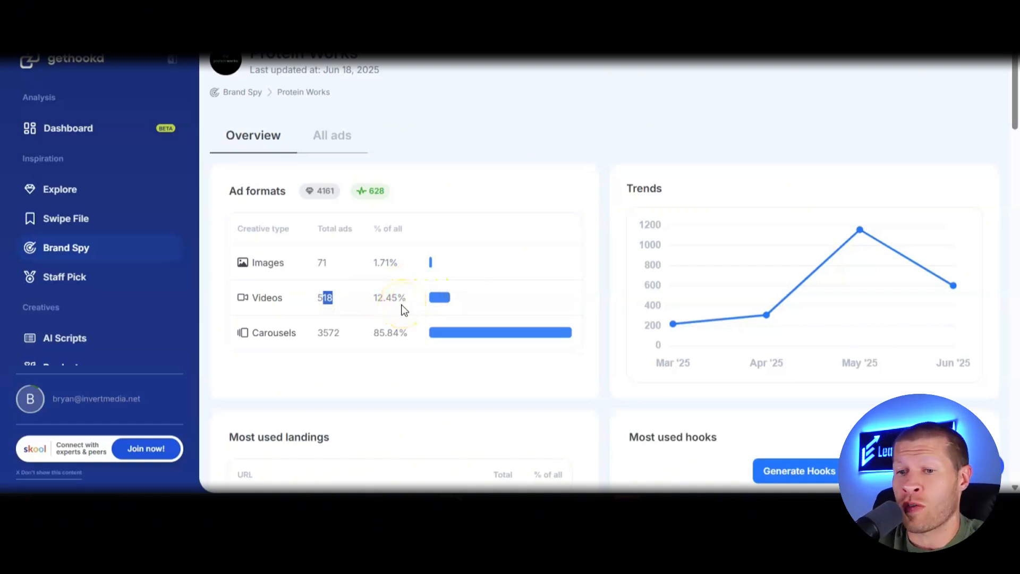
{"action": "mouse_move", "coordinate": [330, 333]}
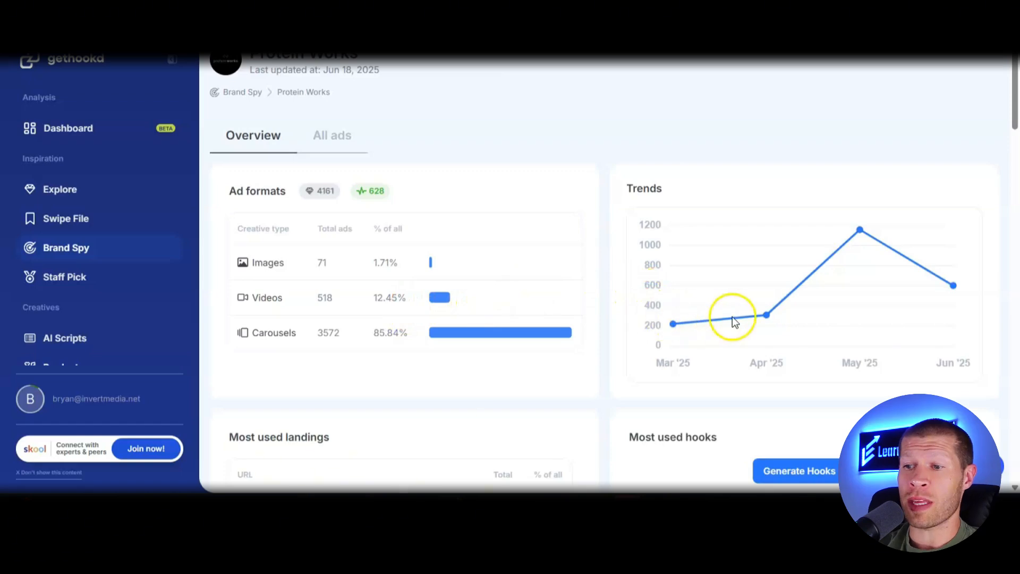
{"action": "scroll", "scroll_direction": "down", "scroll_amount": 3}
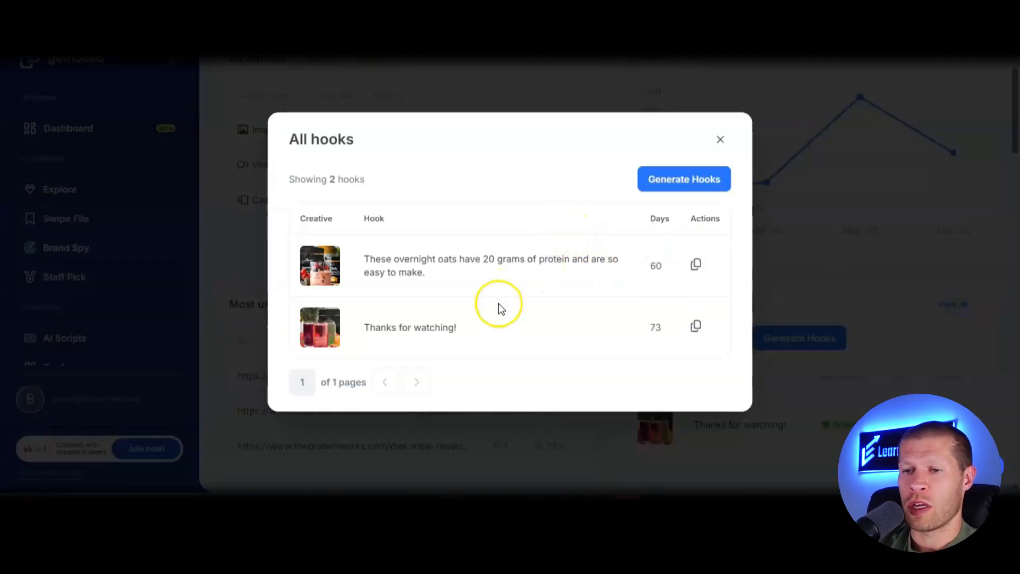
{"action": "mouse_move", "coordinate": [580, 283]}
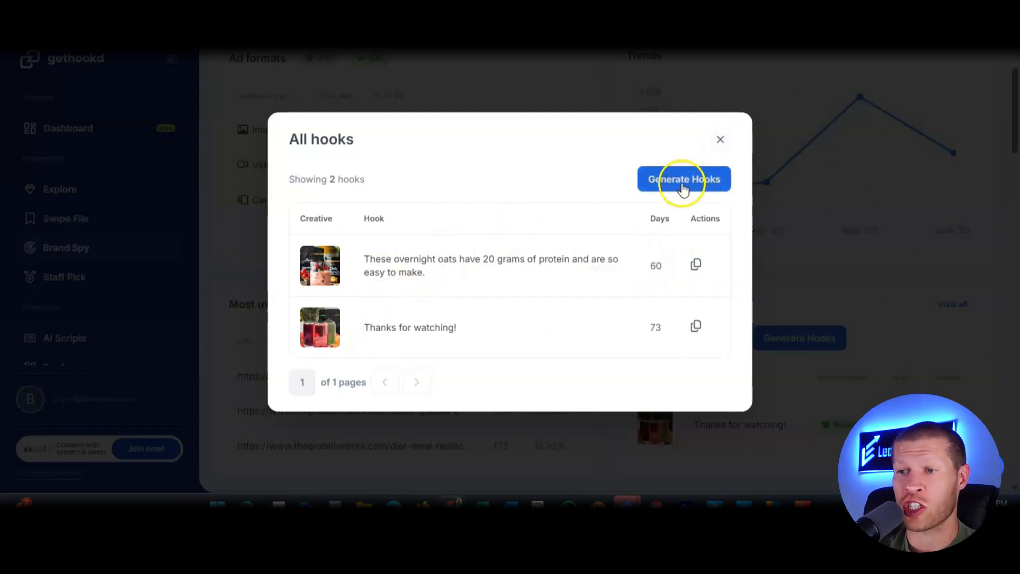
Generate new hooks for Protein Works and close the All hooks dialog
{"action": "left_click", "coordinate": [684, 179]}
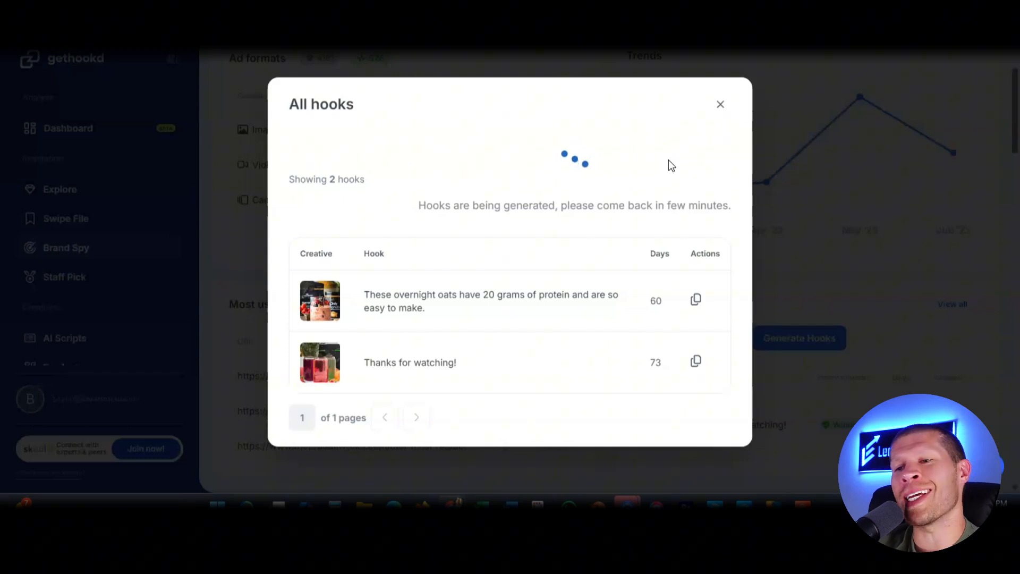
{"action": "left_click", "coordinate": [720, 104]}
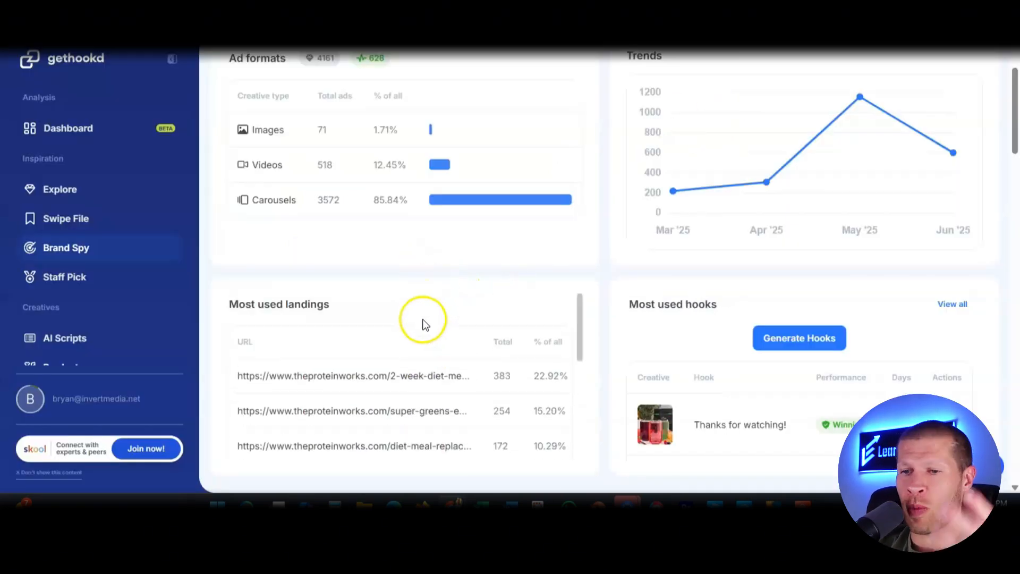
{"action": "mouse_move", "coordinate": [353, 381]}
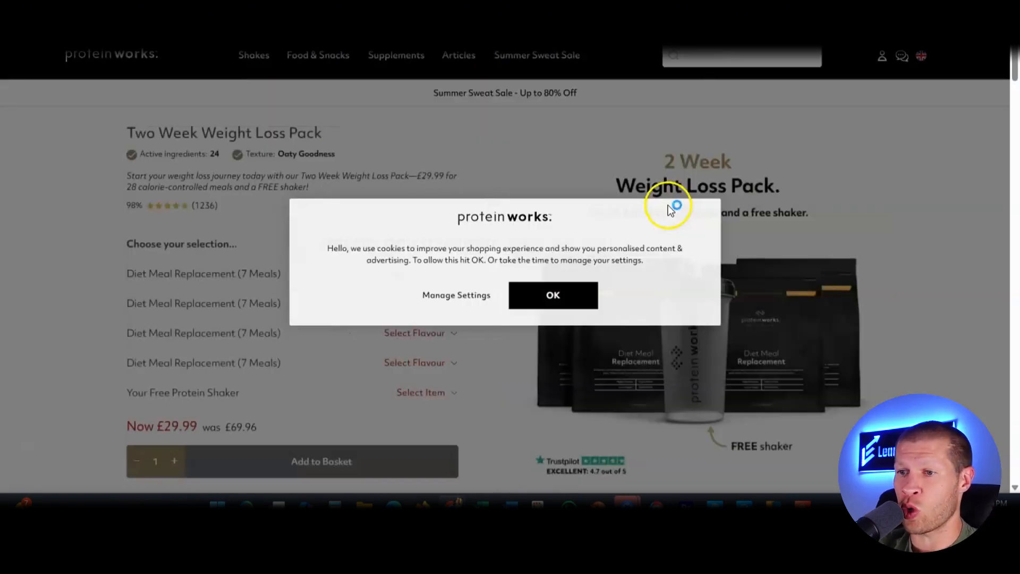
Accept cookies and choose to stay on the Protein Works UK site
{"action": "left_click", "coordinate": [553, 295]}
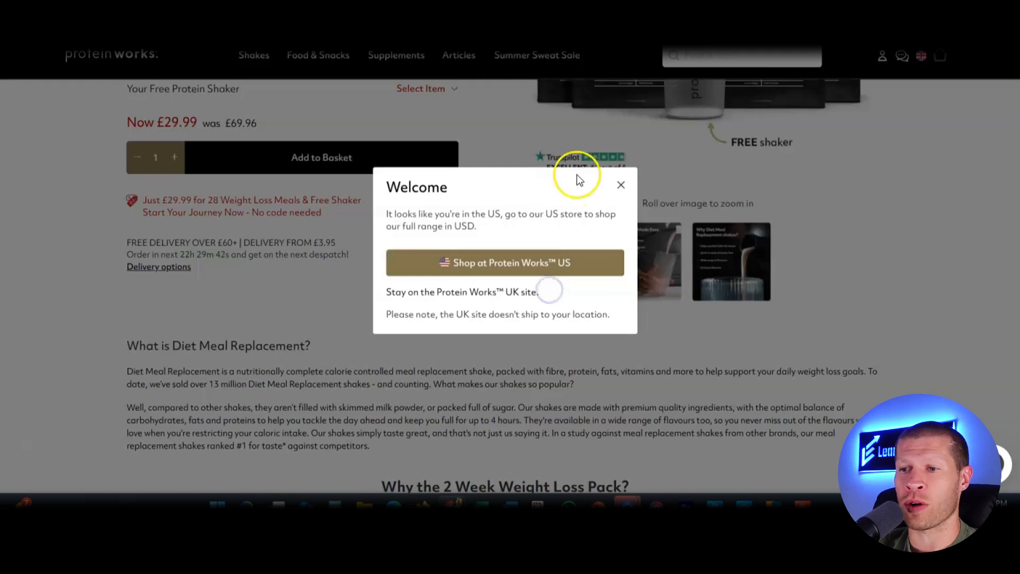
{"action": "left_click", "coordinate": [621, 185]}
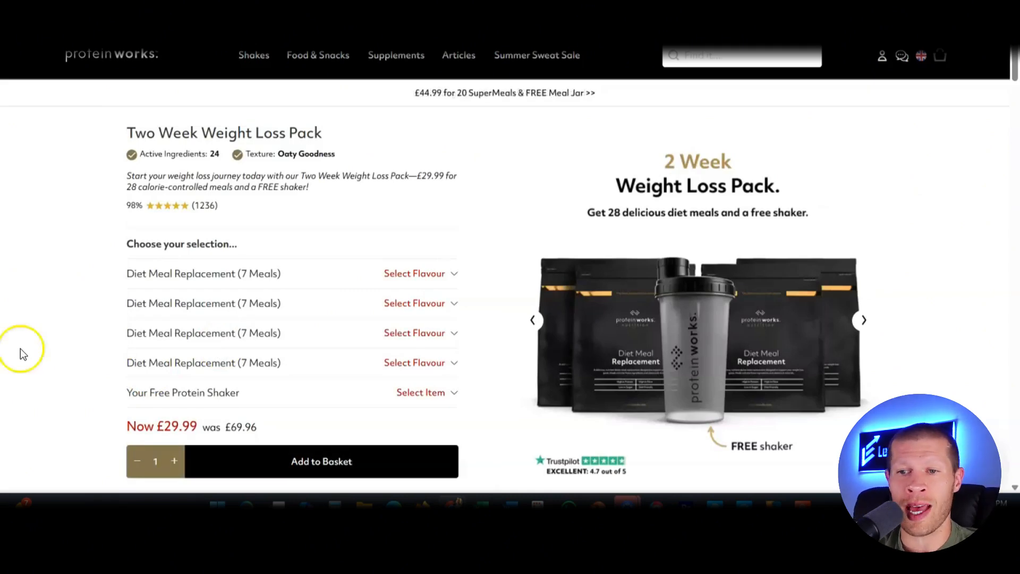
{"action": "mouse_move", "coordinate": [341, 174]}
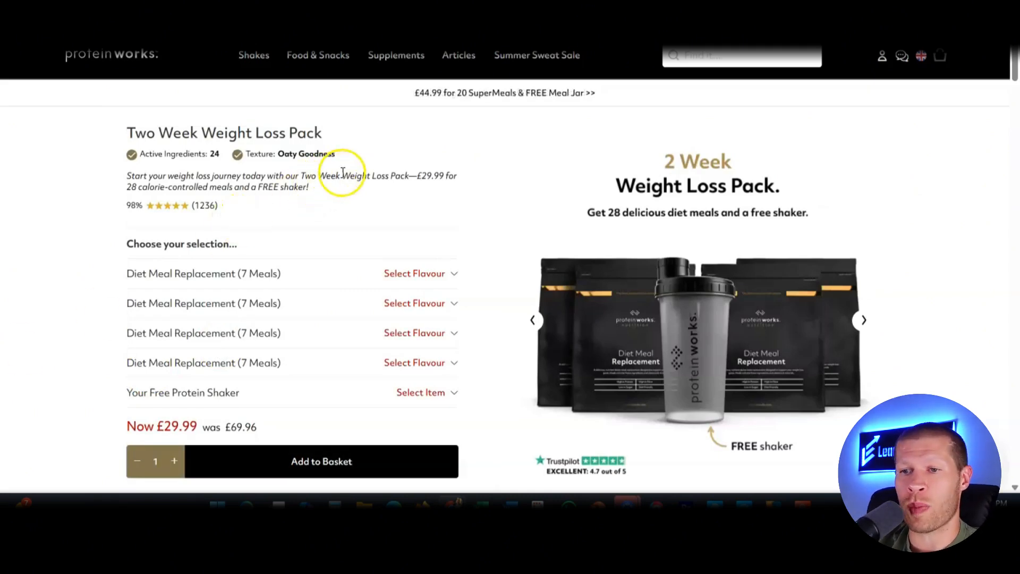